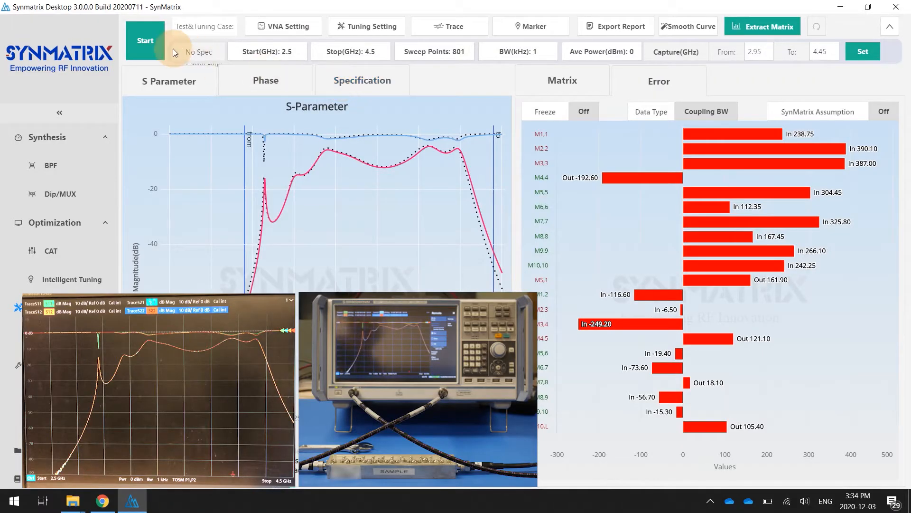
# Turn specification checking ON in the tuning Specification settings.
pyautogui.click(361, 80)
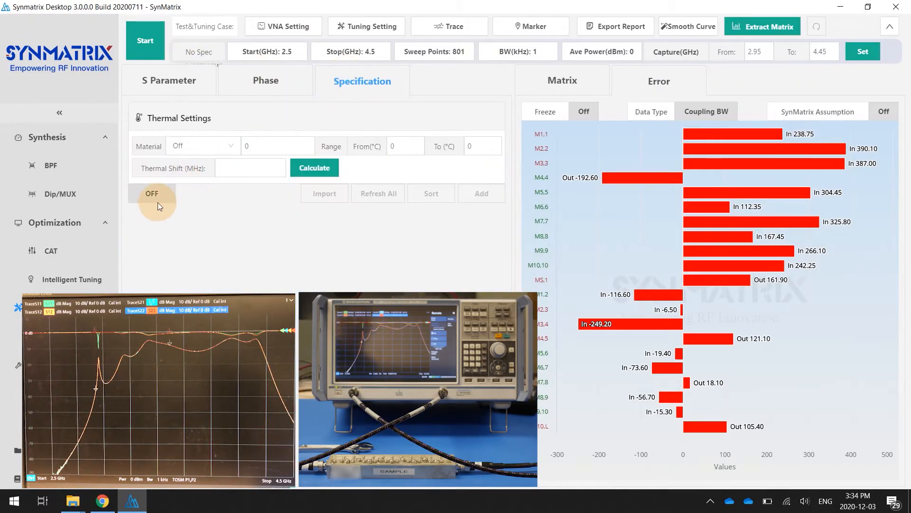
pyautogui.click(151, 193)
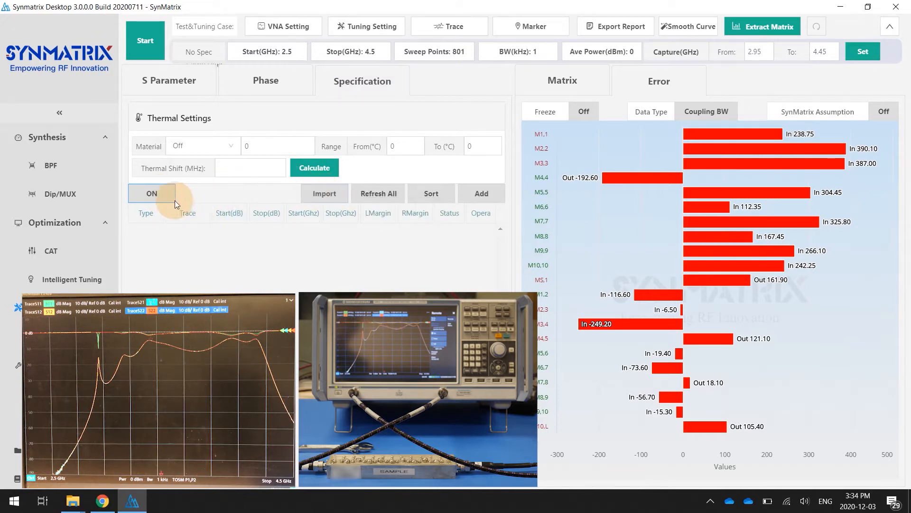
pyautogui.moveTo(324, 194)
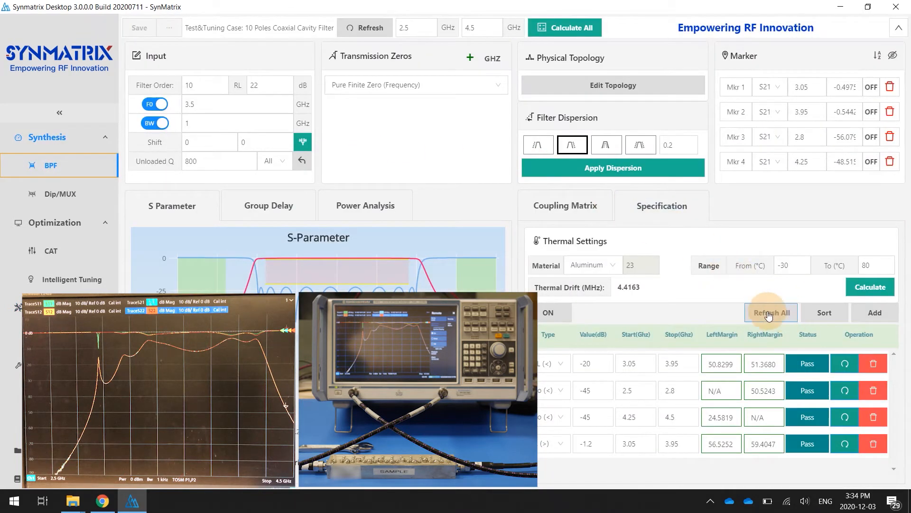
# Import the design's specification masks and Refresh All, yielding an overall FAIL.
pyautogui.click(771, 312)
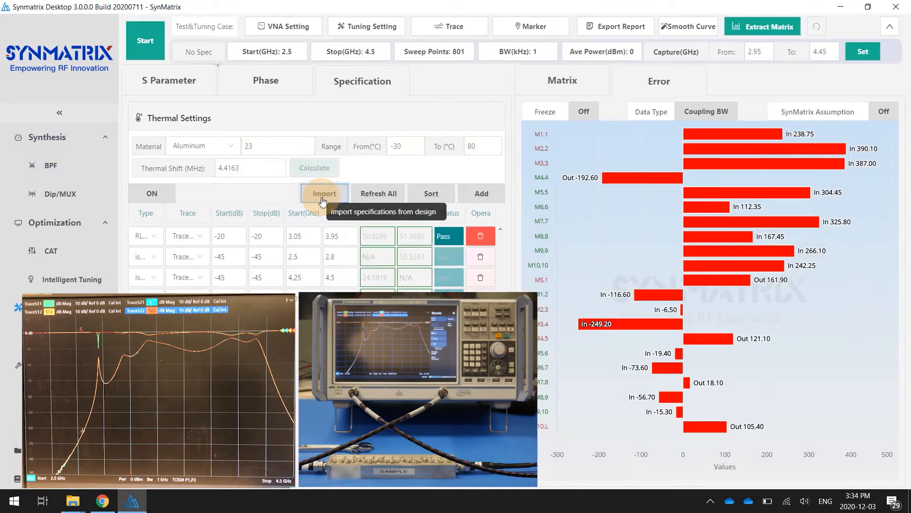
pyautogui.click(378, 192)
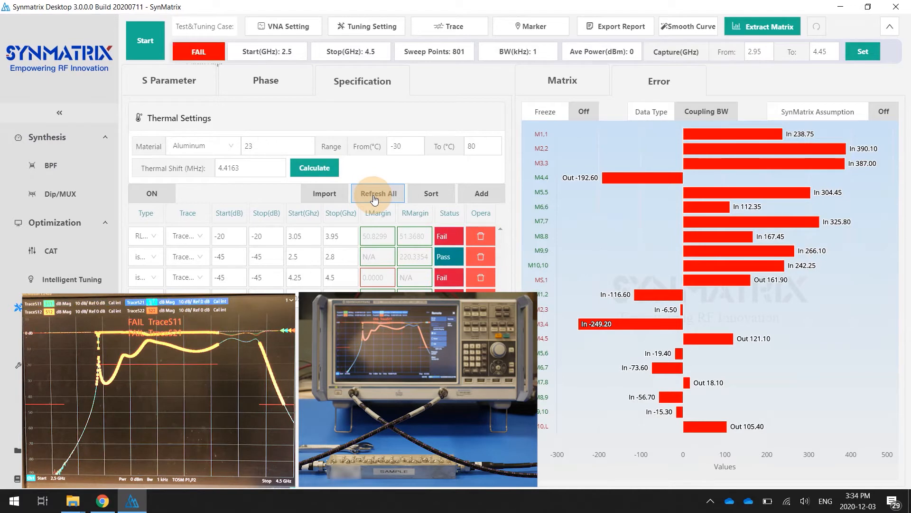
pyautogui.click(376, 192)
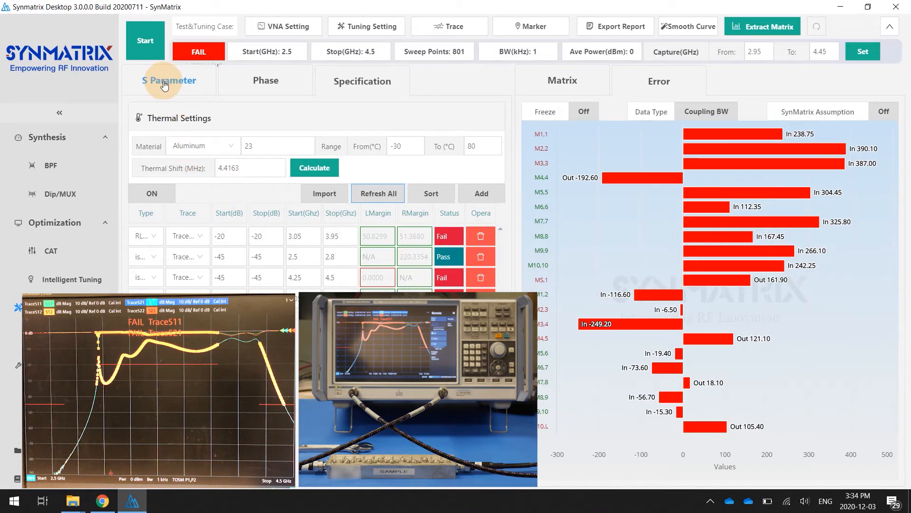
# Show masks on the S Parameter chart and Start continuous live tuning.
pyautogui.click(169, 80)
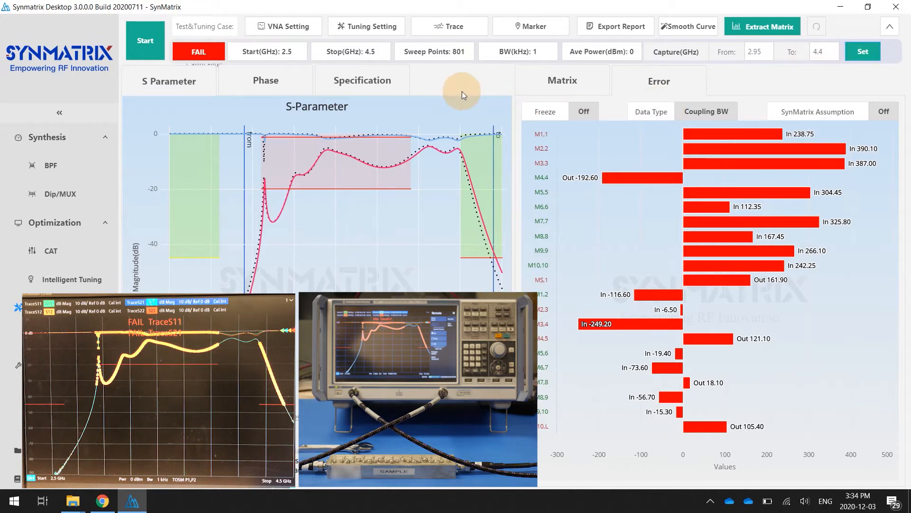
pyautogui.click(267, 51)
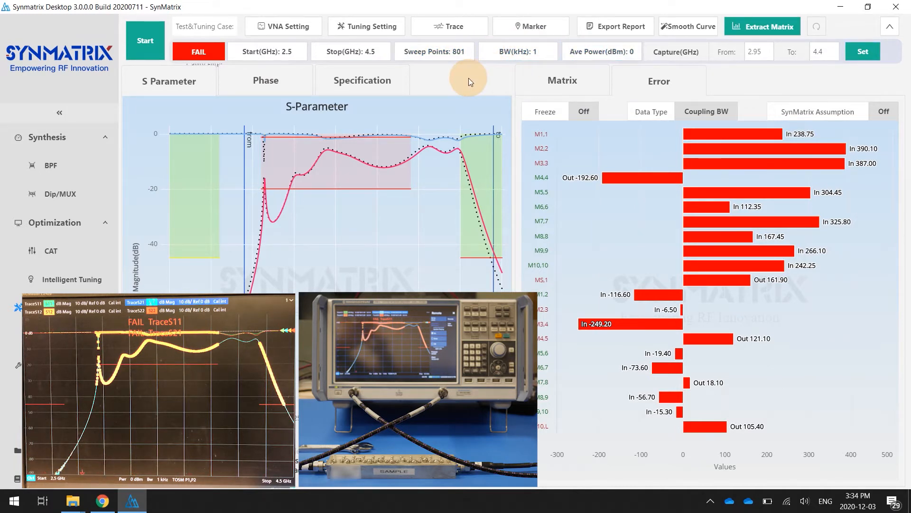
pyautogui.click(144, 41)
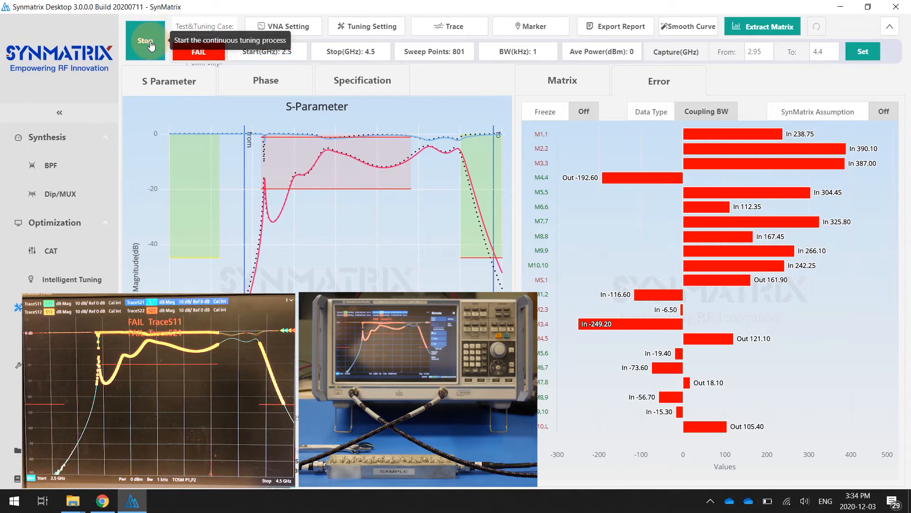
pyautogui.click(144, 41)
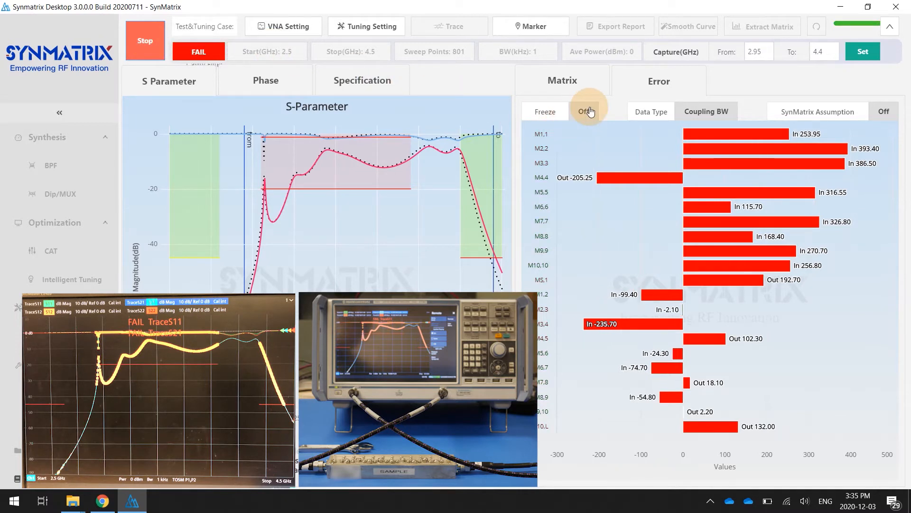
pyautogui.click(586, 111)
pyautogui.write('4.25')
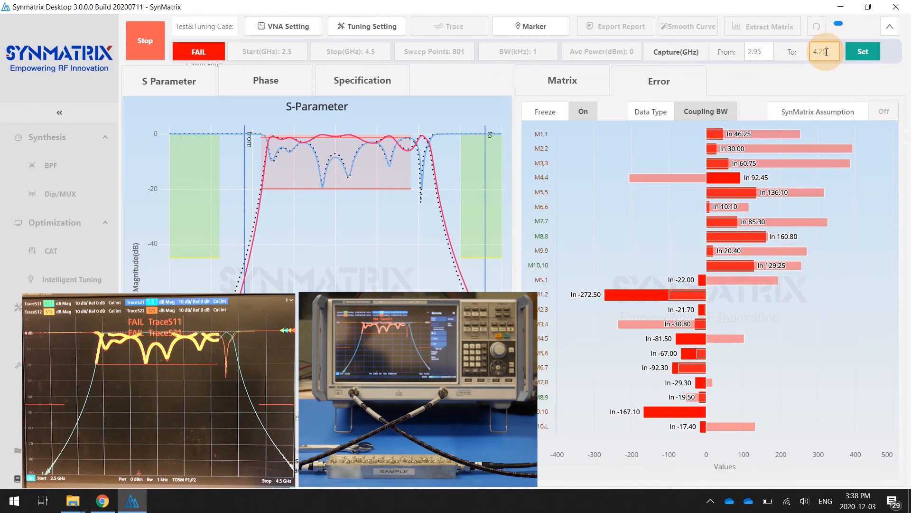
# Set the Capture To limit to 4.25 GHz and apply it.
pyautogui.click(863, 52)
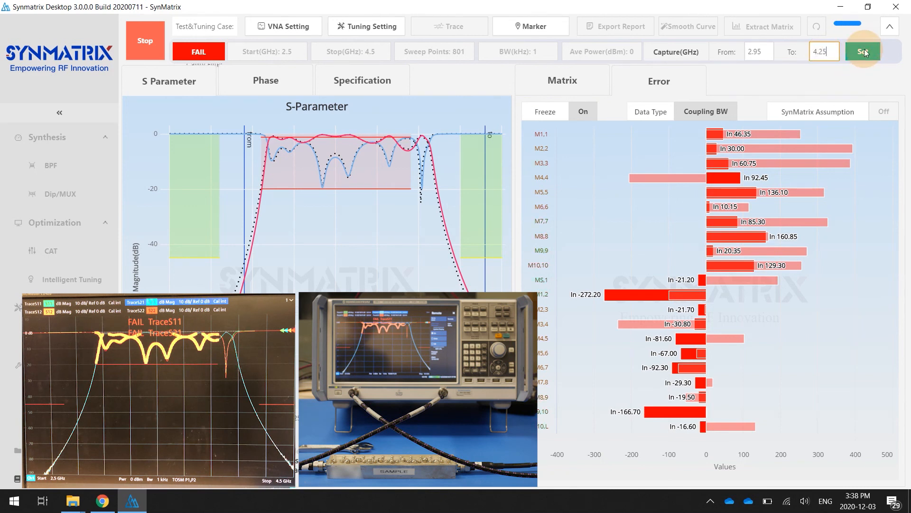
pyautogui.click(863, 51)
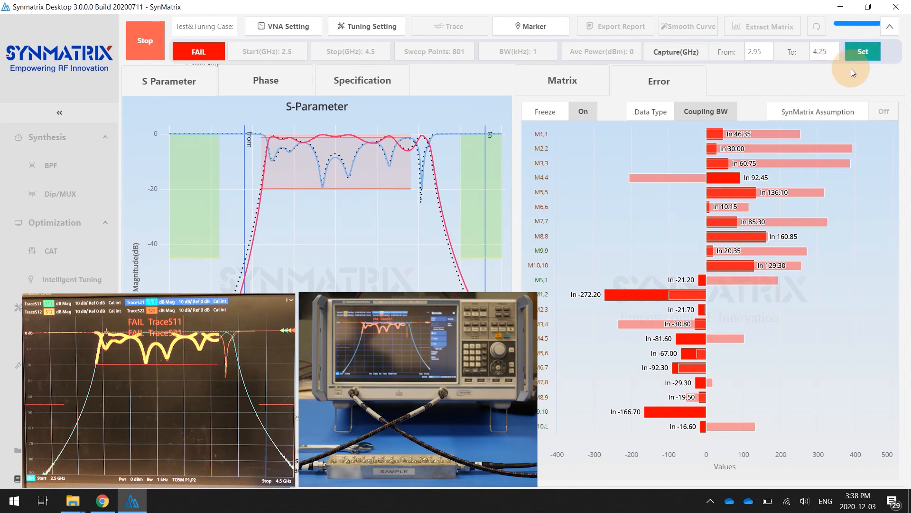